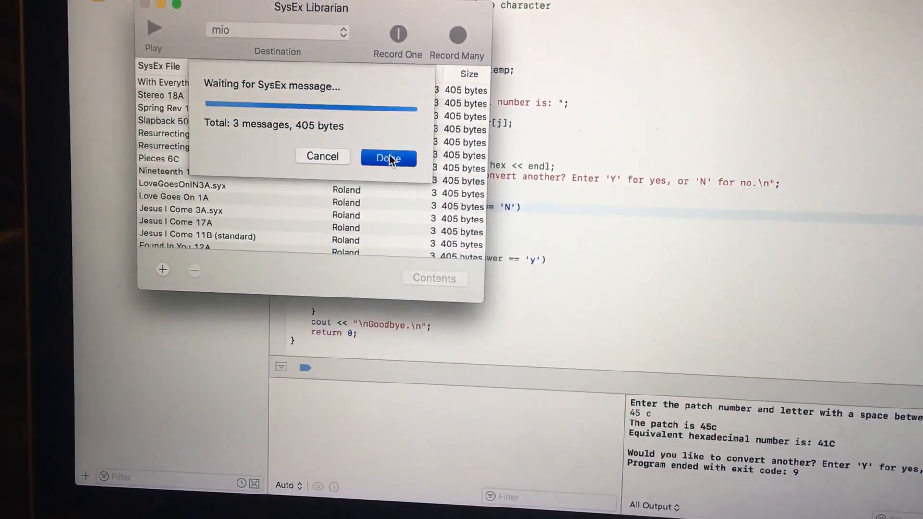
Step: Finish recording the three-message patch into the library, then scroll the SysEx file list
click(388, 159)
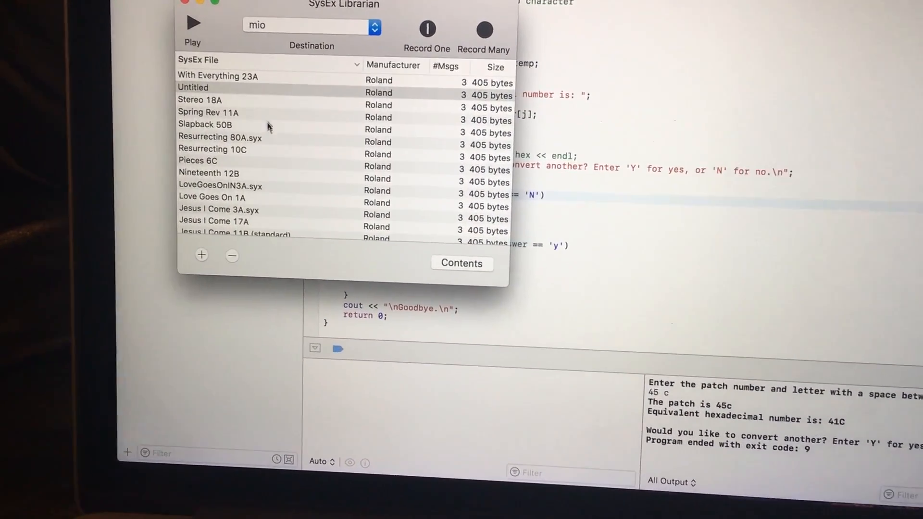
scroll(down, 3)
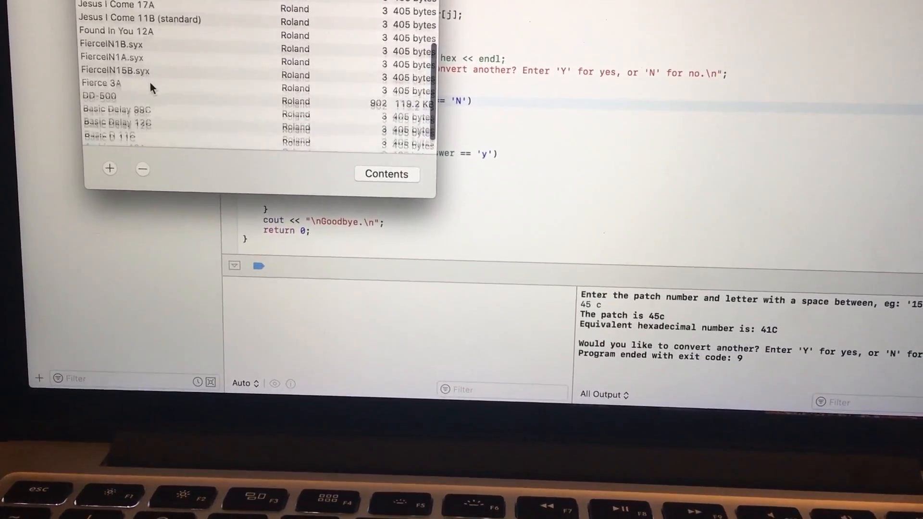
scroll(down, 3)
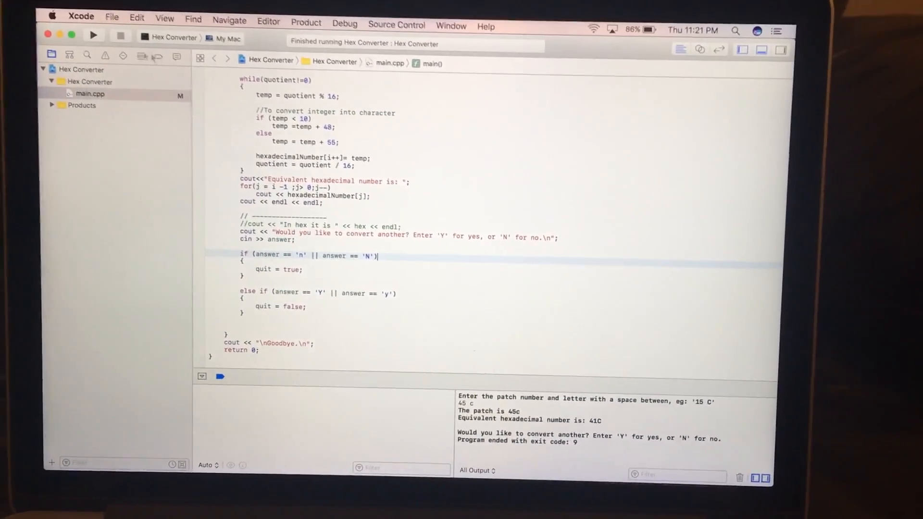
Step: Rerun the Hex Converter project to convert patch 13C to hexadecimal 11C
click(92, 35)
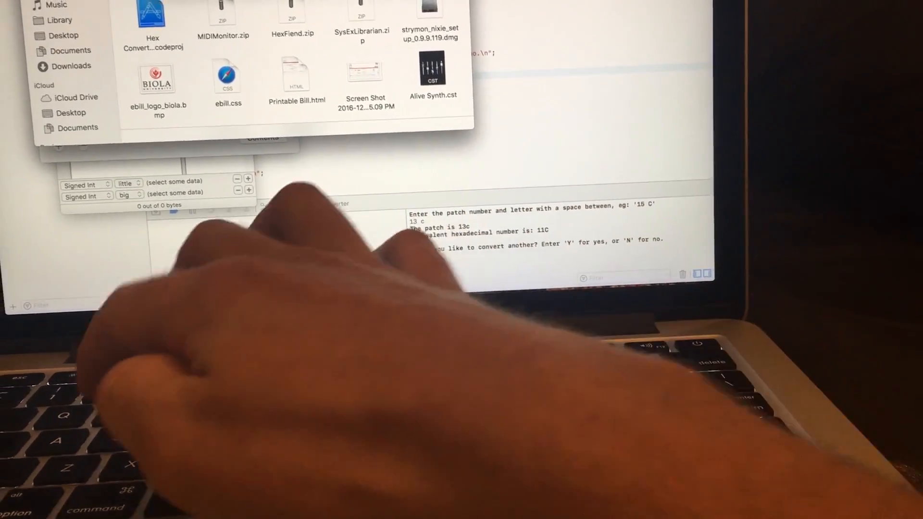
Step: Search for 'sysex Librarian' to reach the Downloads folder of patch files
text(sysex Librarian)
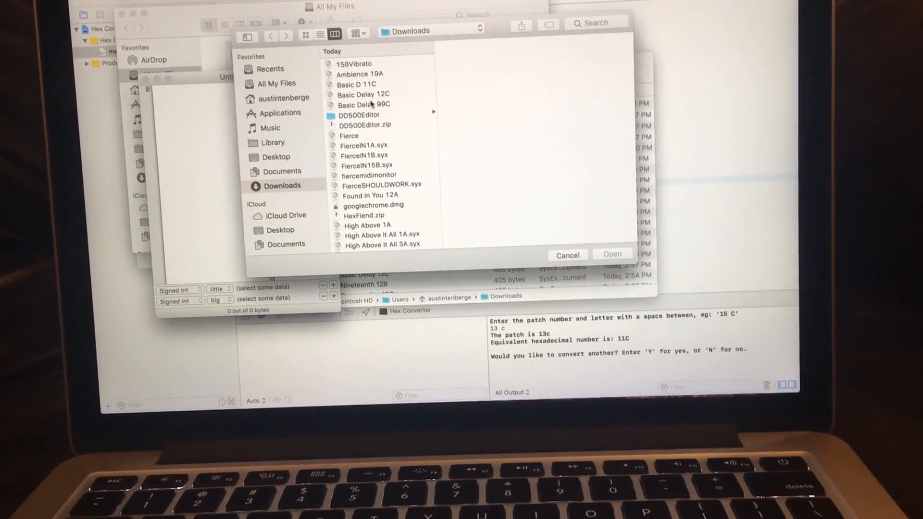
Step: Open the High Above 1A patch file from Downloads in Hex Fiend
scroll(down, 3)
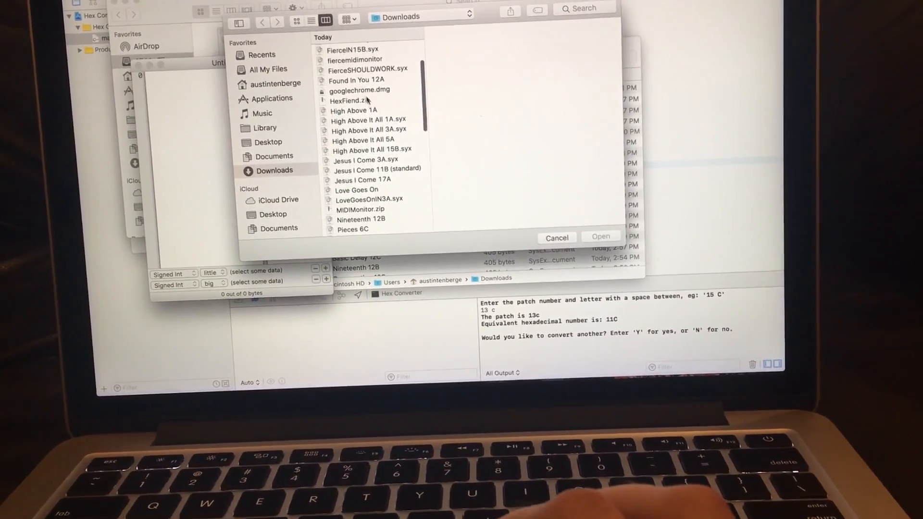
click(354, 110)
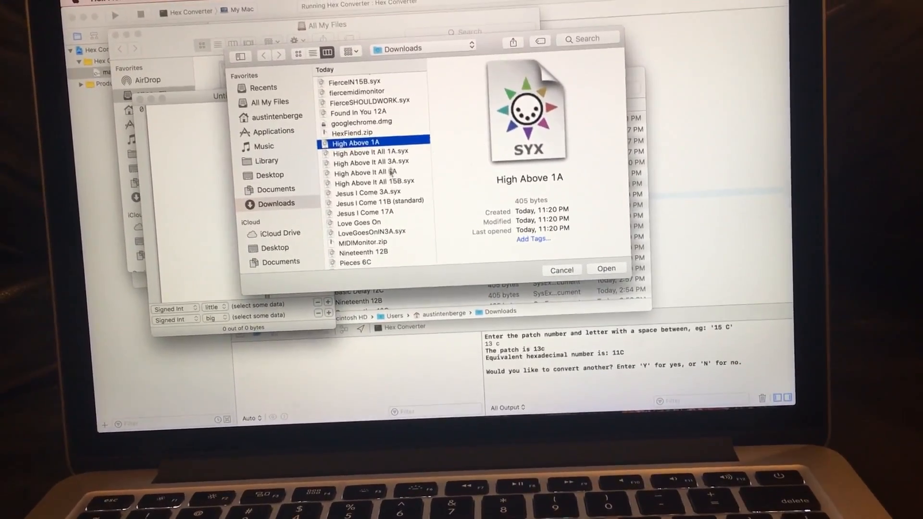
click(607, 269)
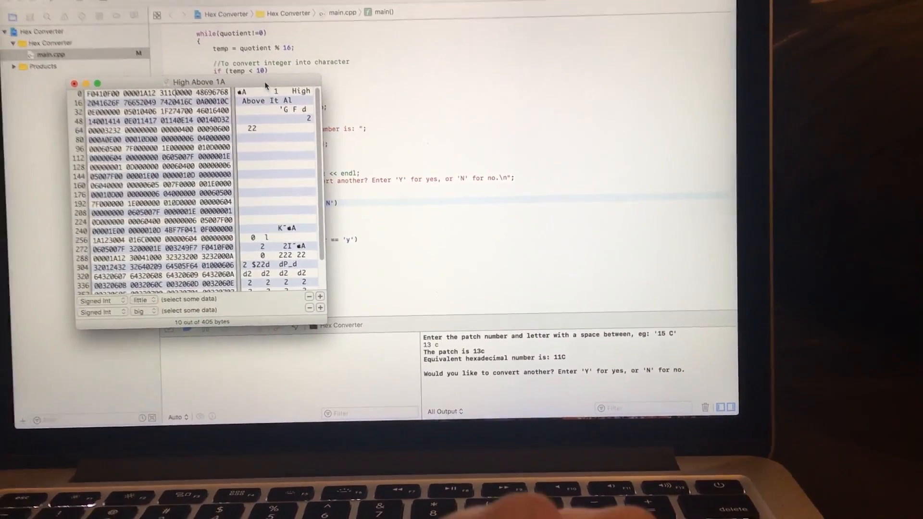
Step: Save the patch as a new file named High Above 13C.syx in Downloads
click(207, 204)
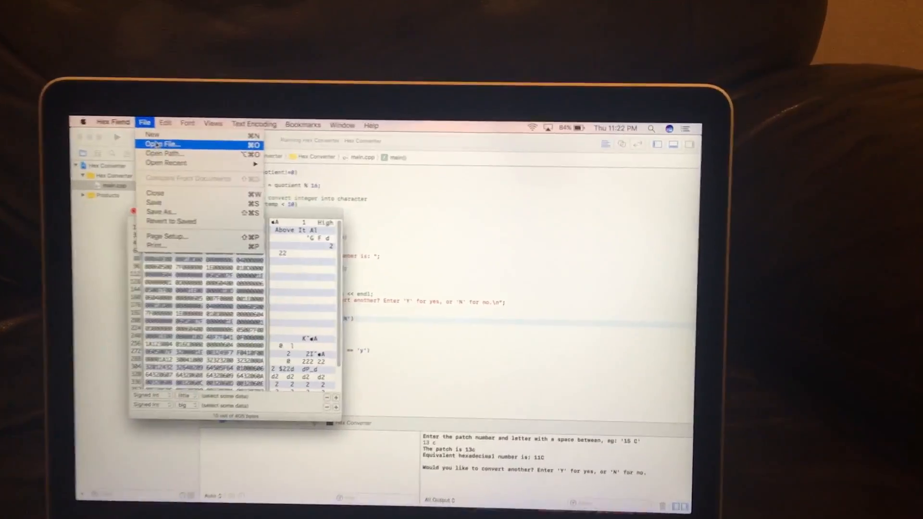
mouse_move(171, 171)
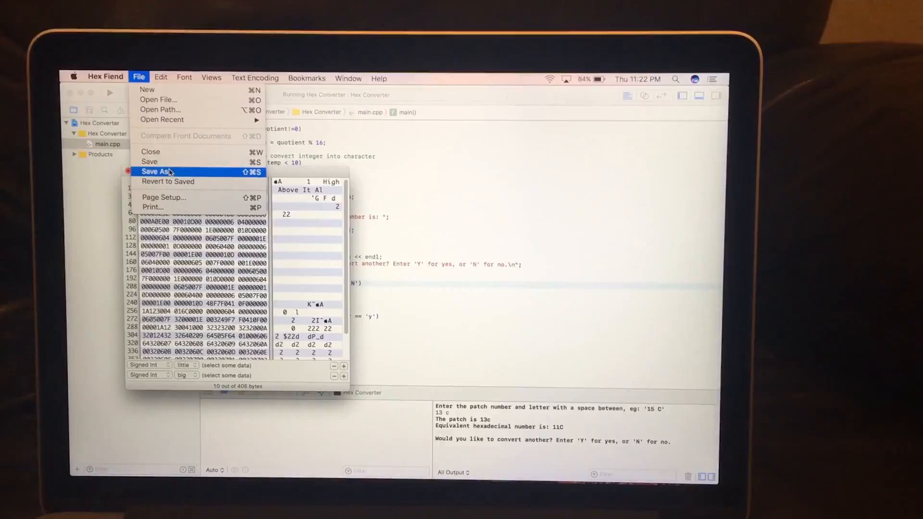
click(156, 171)
text(High Above 13C.syx)
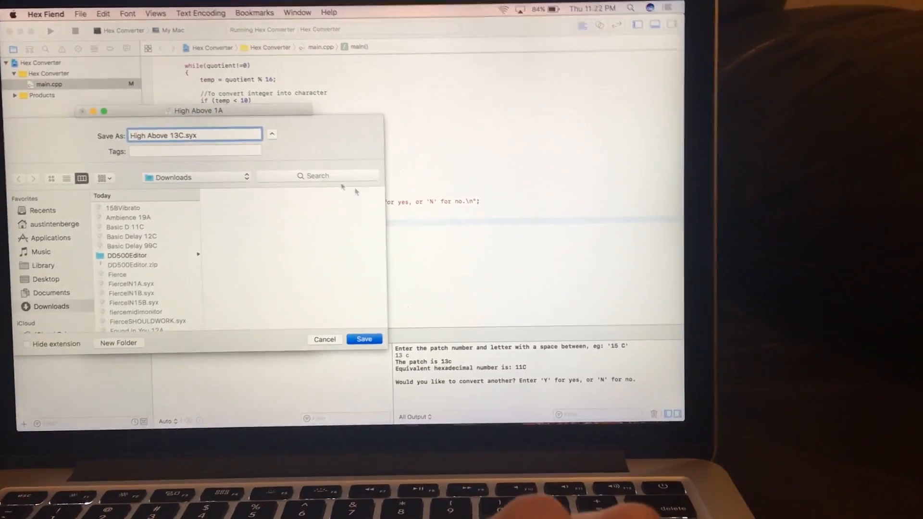
click(364, 339)
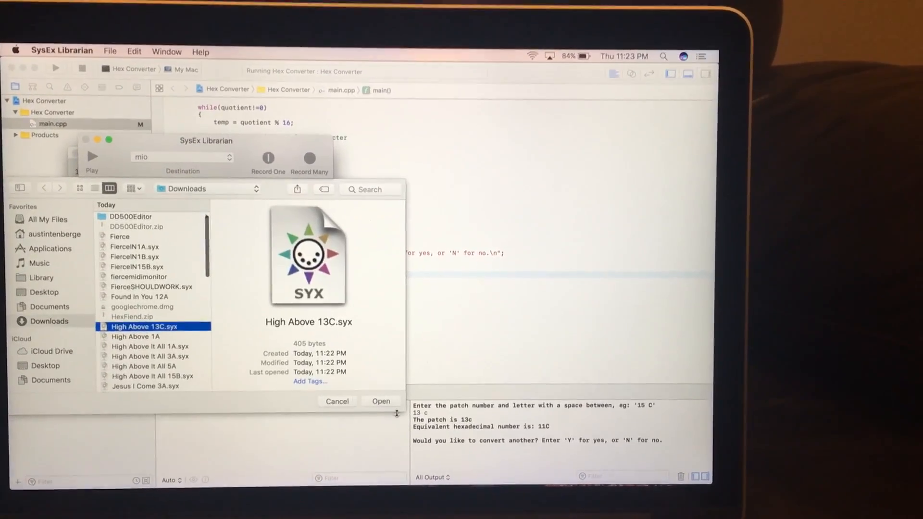
Step: Add the High Above 13C.syx patch to the SysEx Librarian library
click(381, 401)
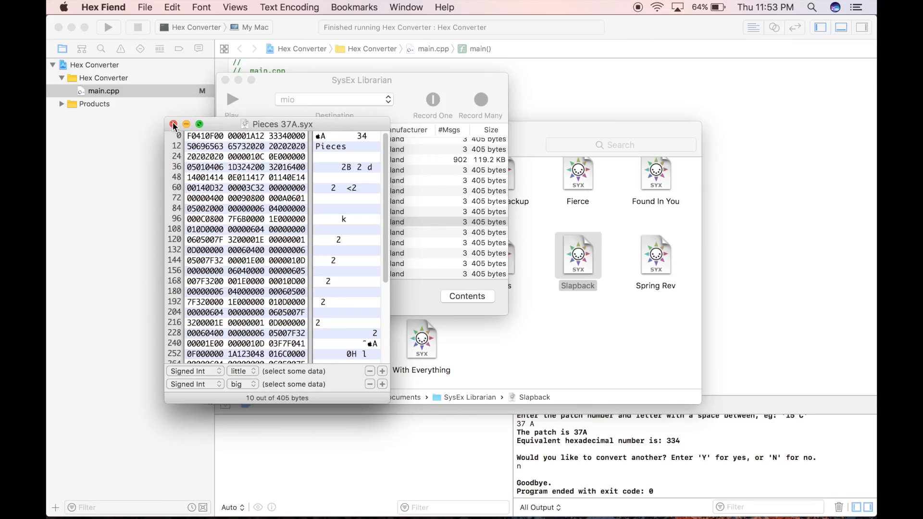
Step: Close the Pieces 37A.syx window in Hex Fiend
click(173, 123)
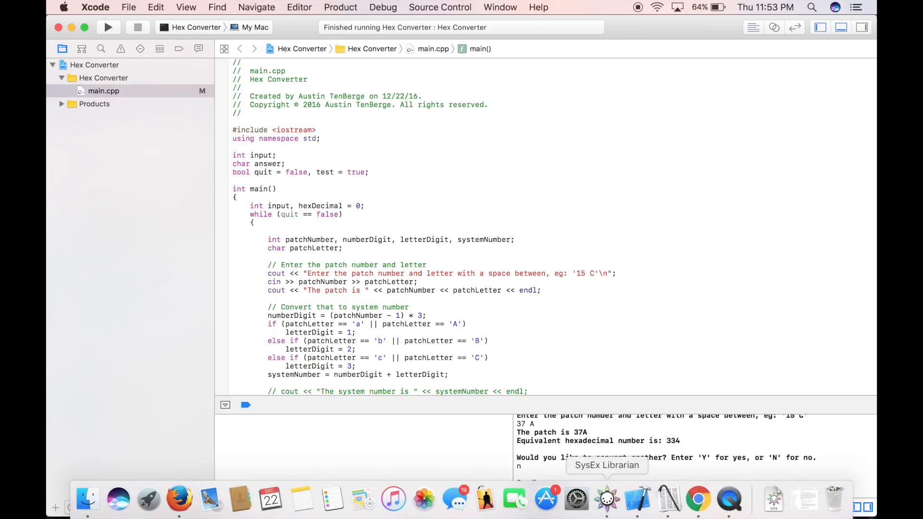
Step: In SysEx Librarian, browse the High Above and Found In You patches, then select Jesus I Come
click(605, 500)
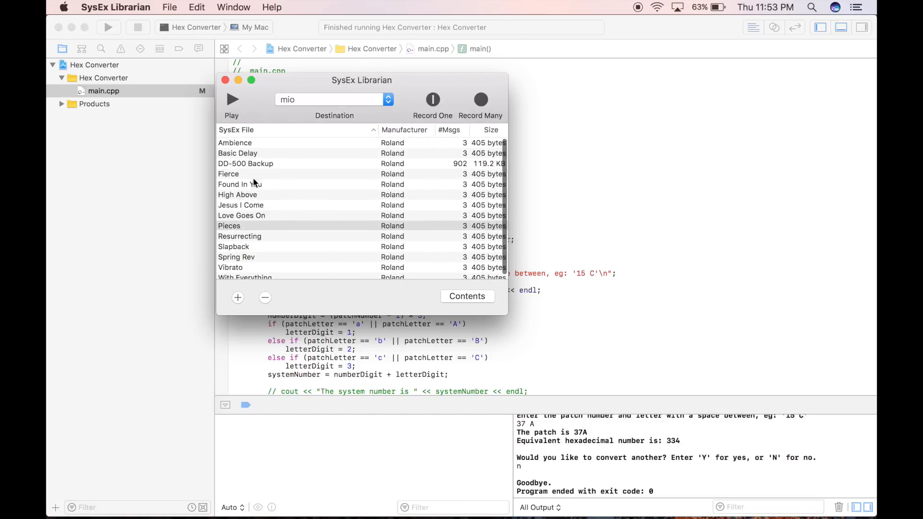
mouse_move(298, 174)
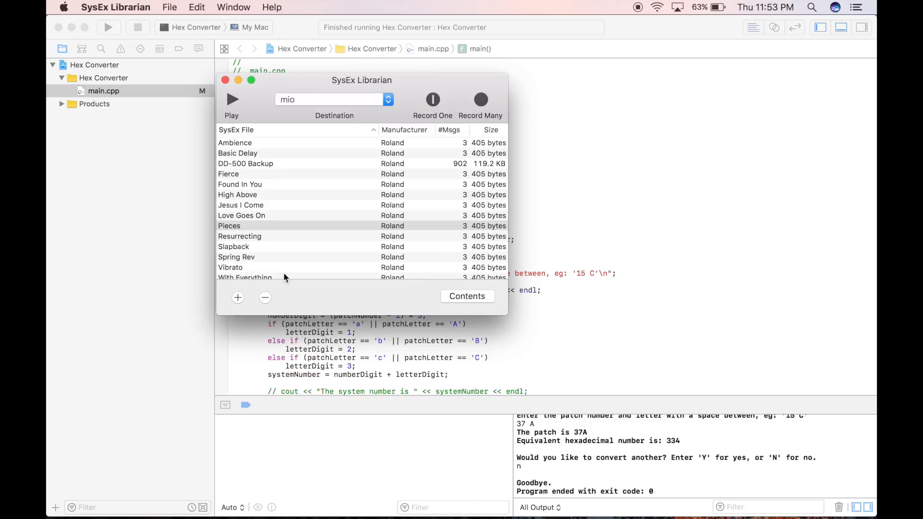
mouse_move(558, 177)
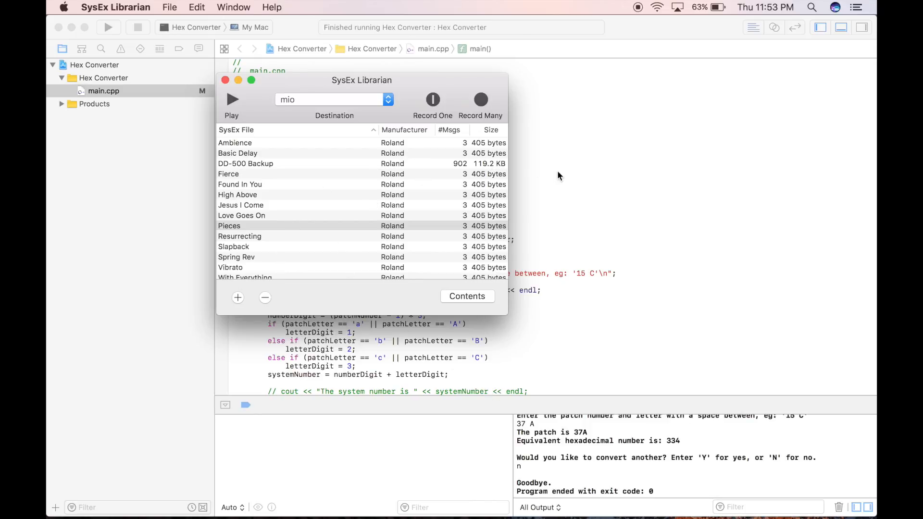
mouse_move(286, 193)
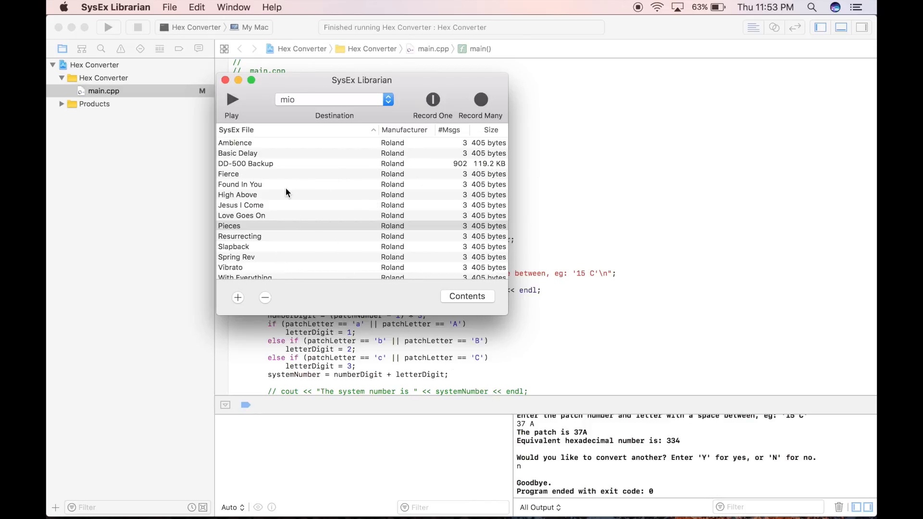
scroll(down, 3)
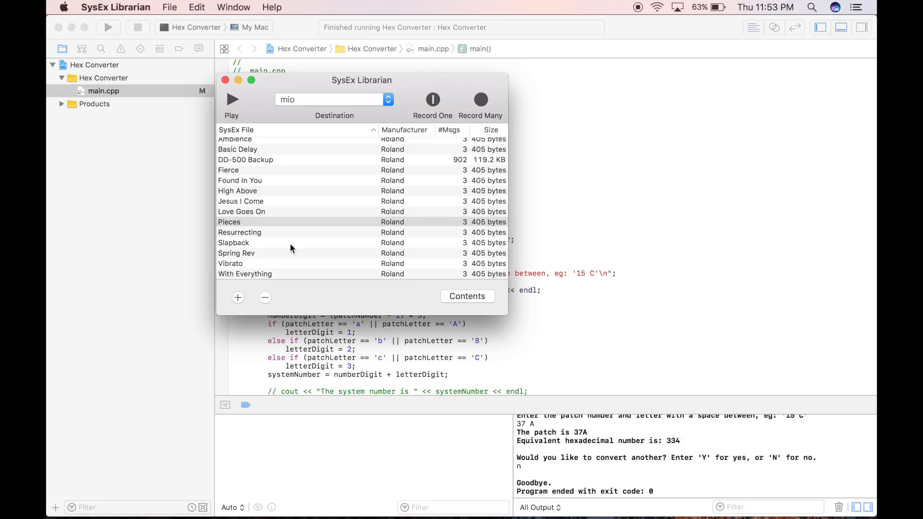
mouse_move(269, 184)
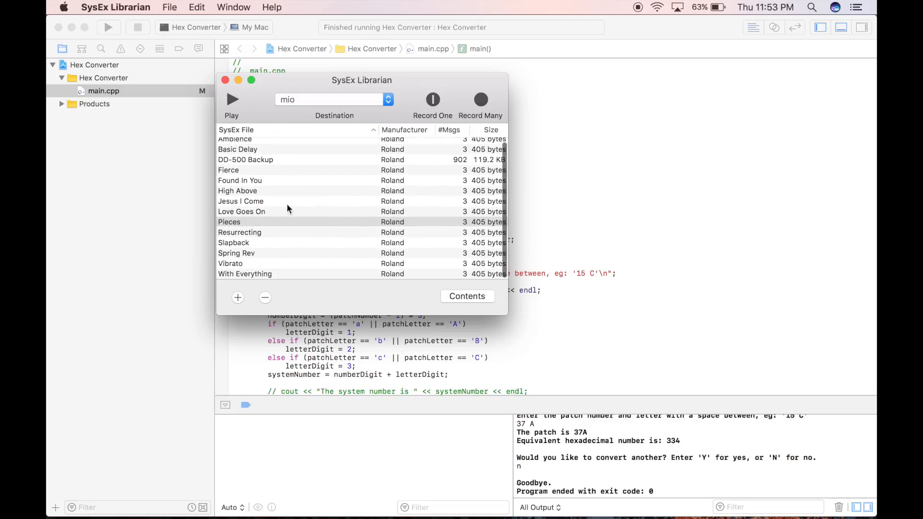
click(238, 191)
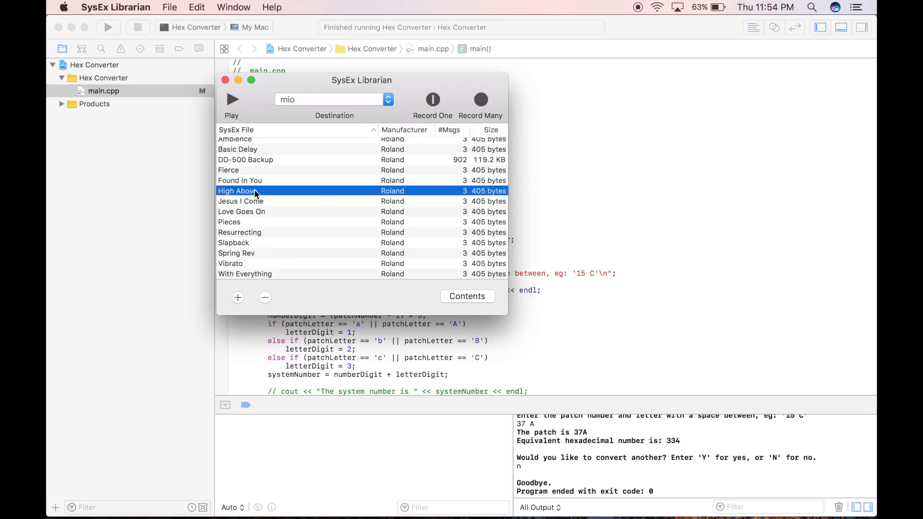
click(265, 180)
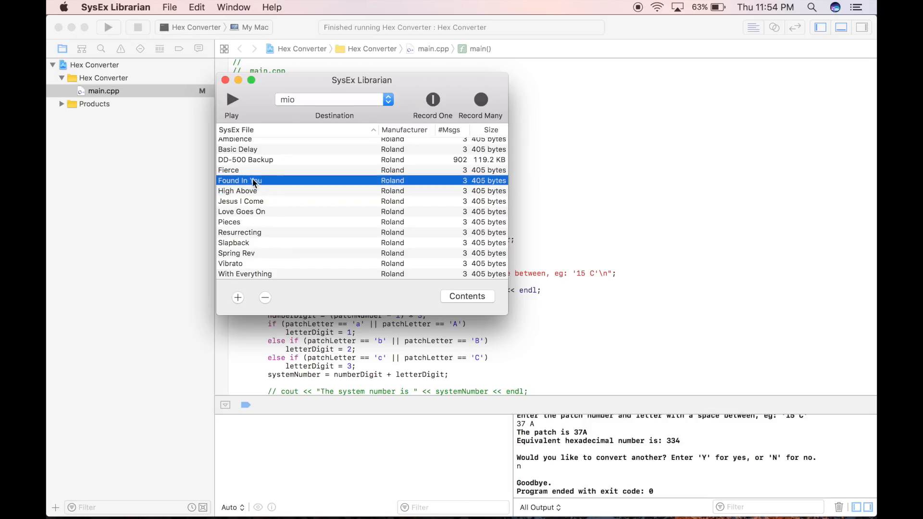
click(254, 201)
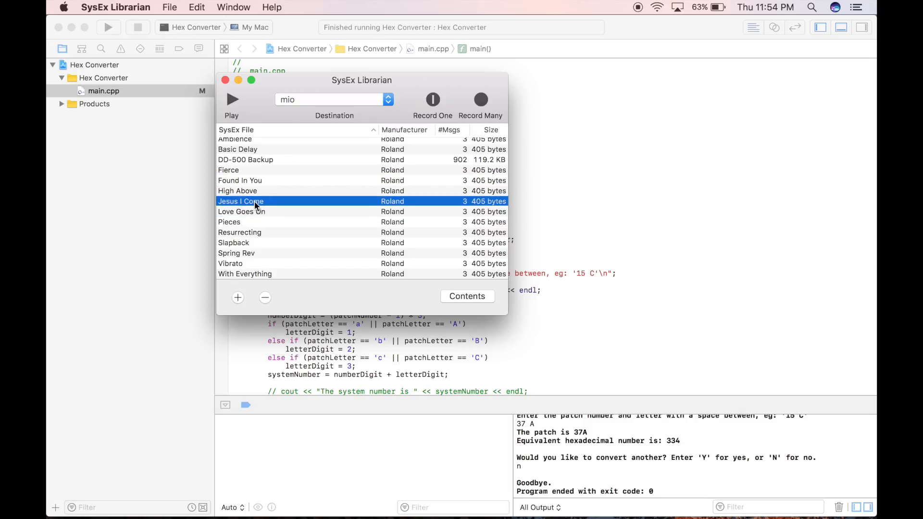
mouse_move(277, 197)
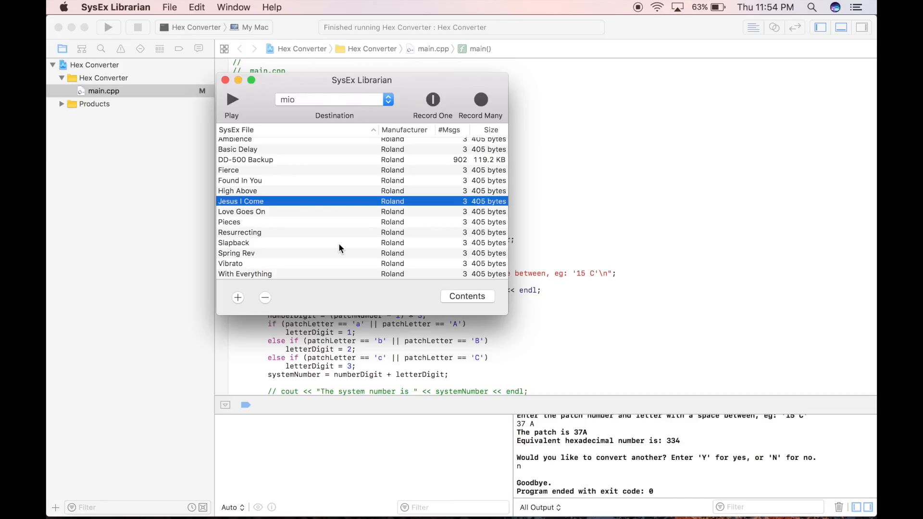
mouse_move(448, 213)
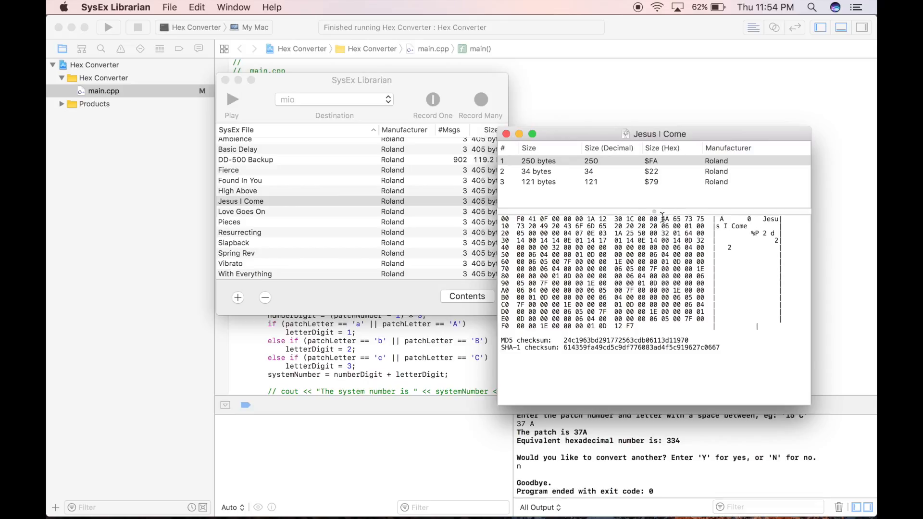
mouse_move(504, 197)
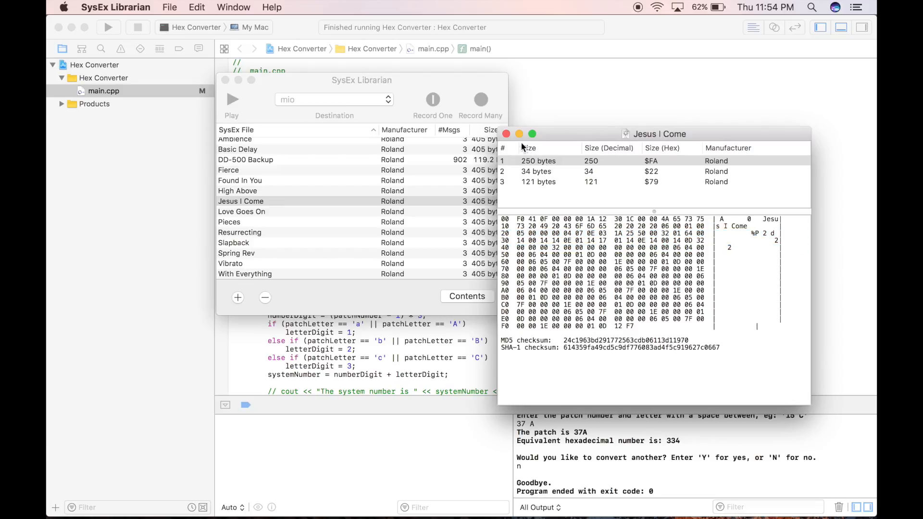
Step: Close the Jesus I Come message details and bring Hex Fiend forward
click(229, 222)
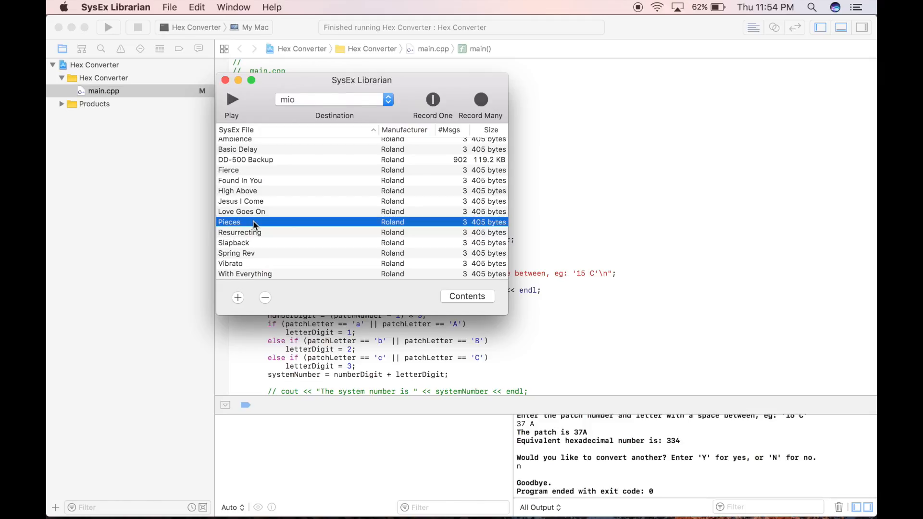
mouse_move(330, 234)
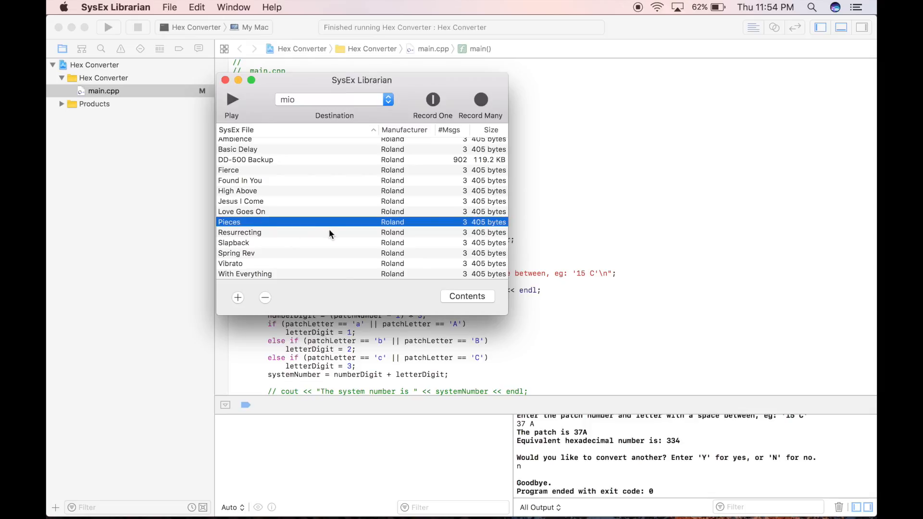
click(668, 499)
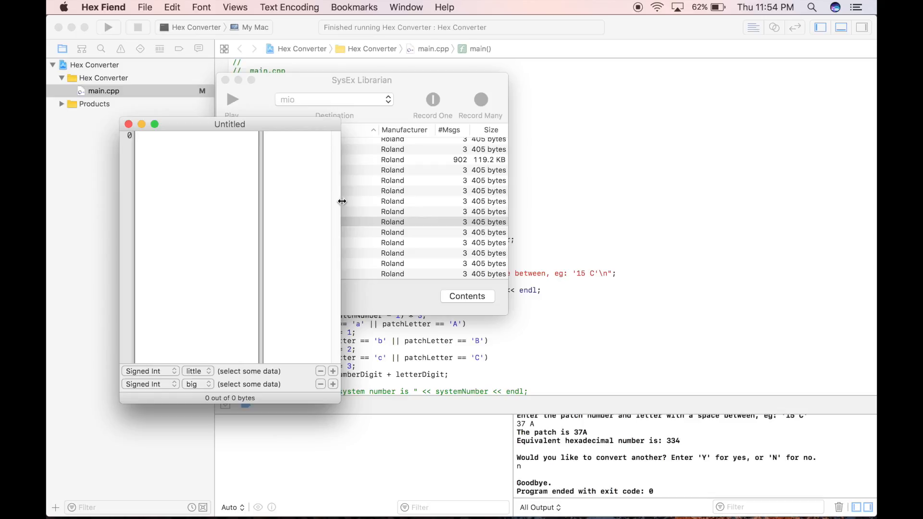
mouse_move(181, 65)
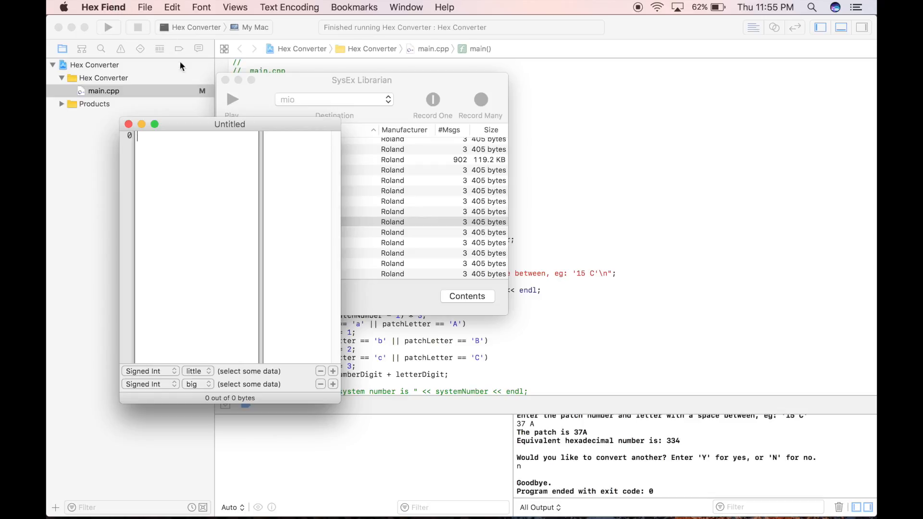
mouse_move(181, 44)
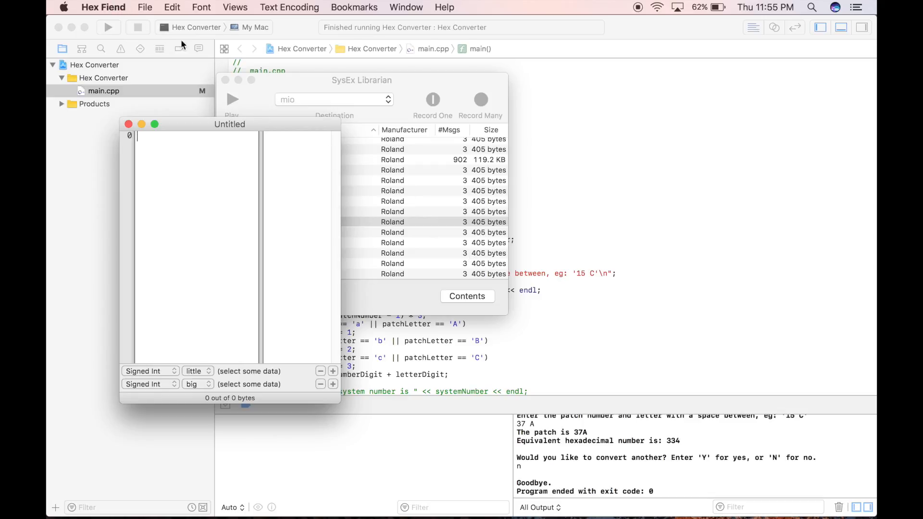
Step: Open Hex Fiend's File menu to open an existing file
click(145, 7)
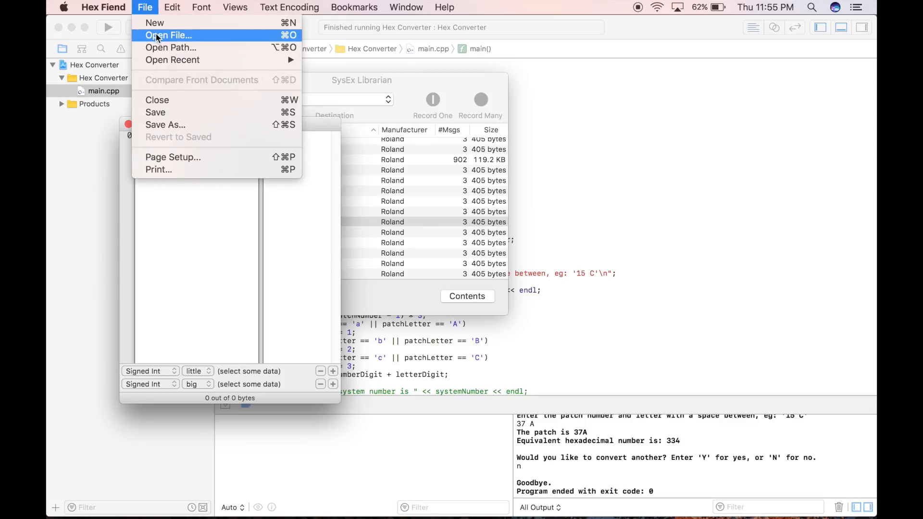
Step: Open the Pieces patch from the SysEx Librarian folder and narrow the view to 12 bytes per row
click(167, 36)
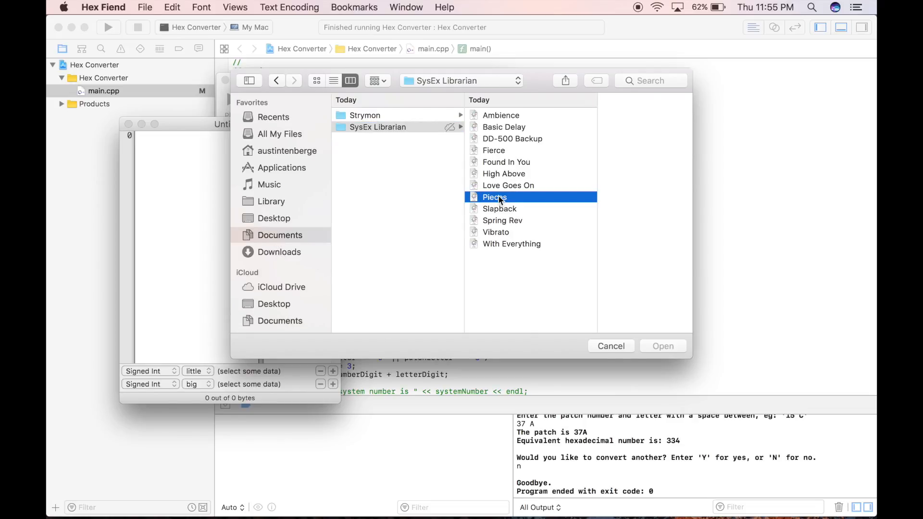
click(663, 345)
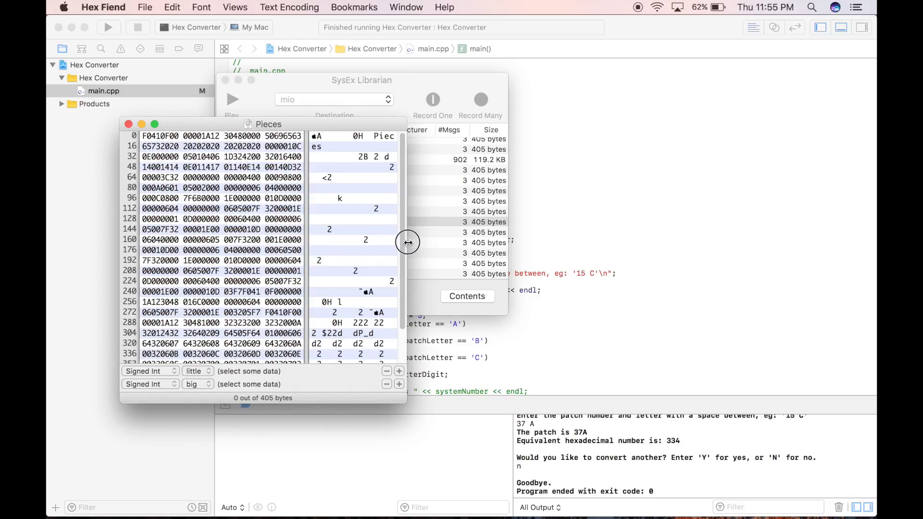
drag(407, 241, 285, 241)
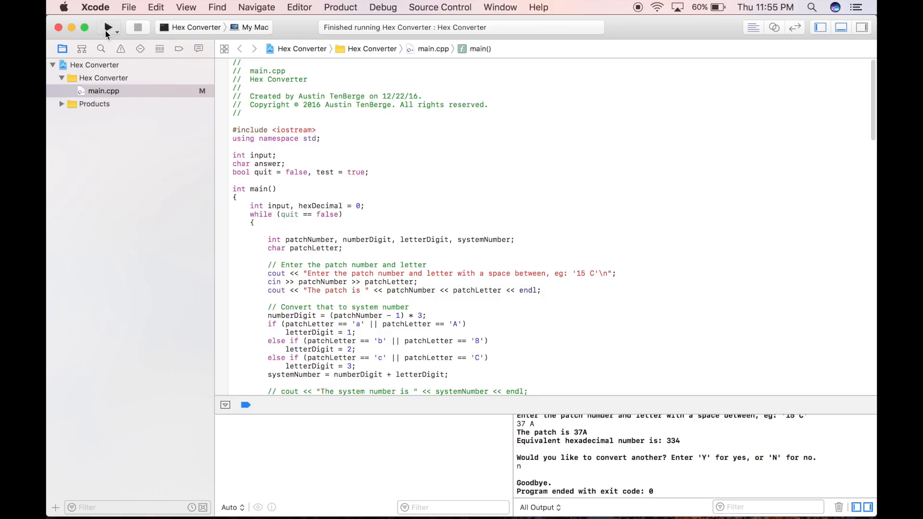
Step: Run the Hex Converter on patch 13C to get hexadecimal 11C, then quit with n
click(108, 27)
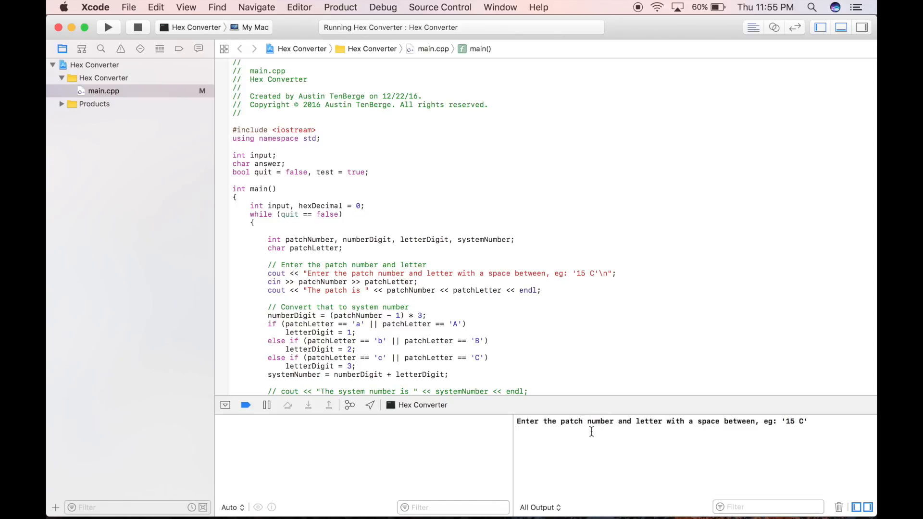
text(13)
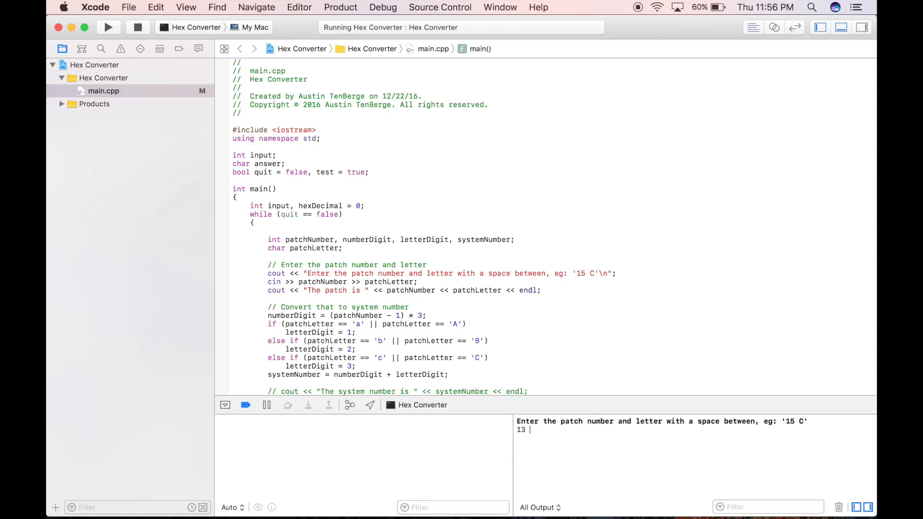
text(C)
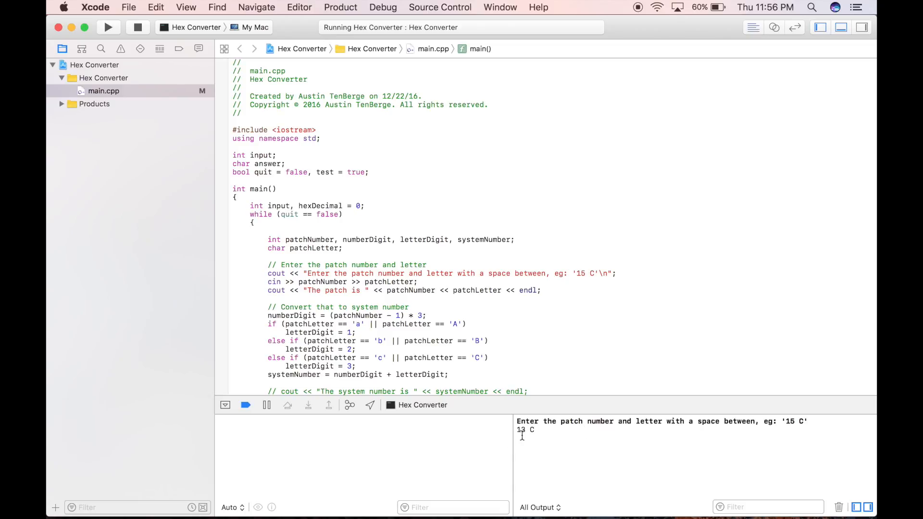
key(enter)
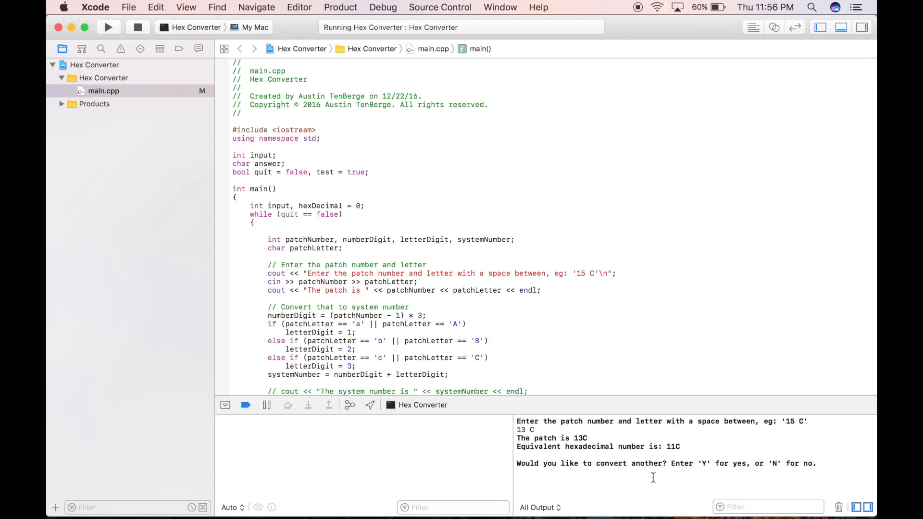
text(n)
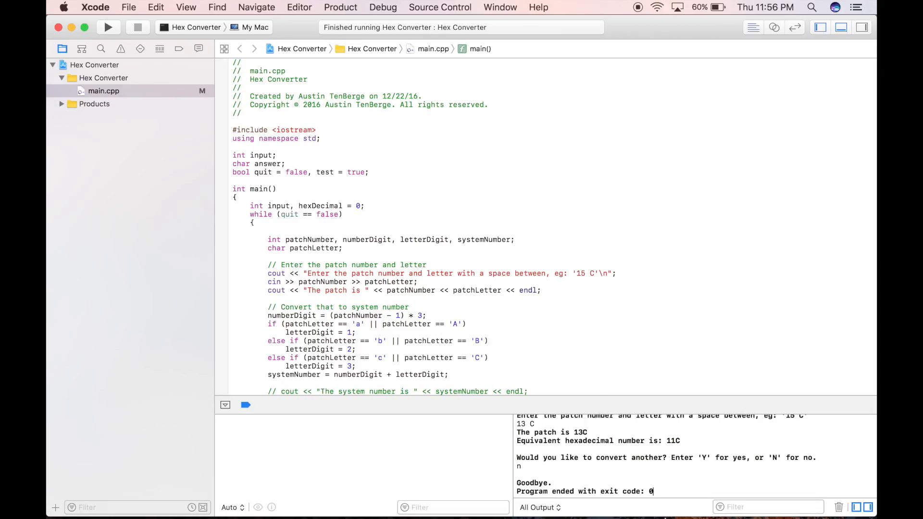
click(668, 500)
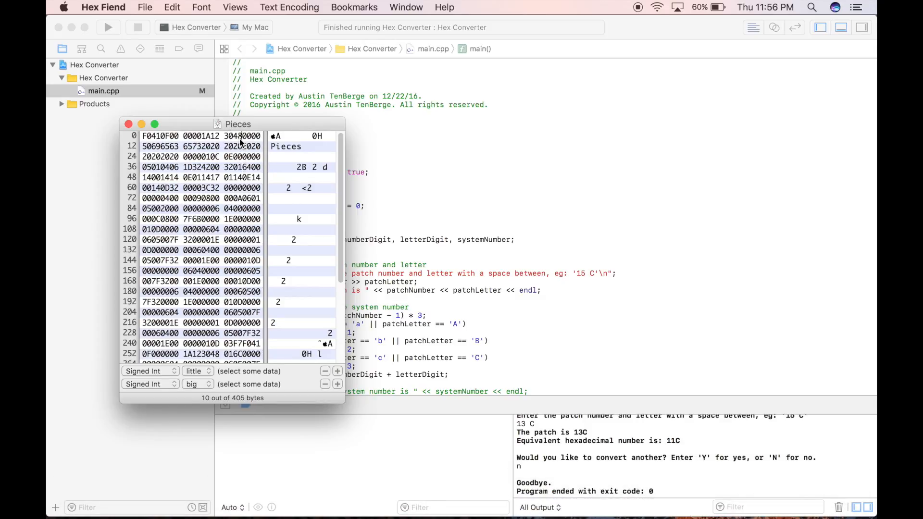
Step: Overwrite the offset-8 patch-number bytes 30 48 with 31 1C and start saving a copy
click(238, 136)
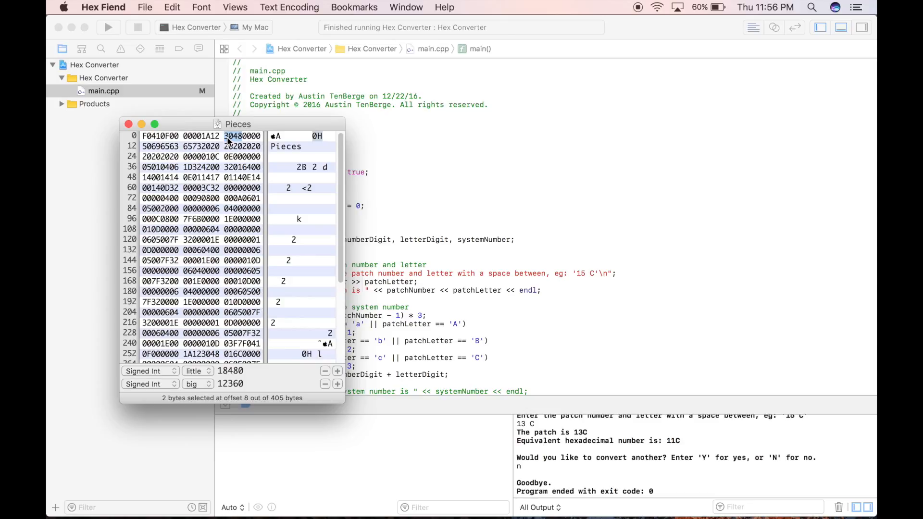
click(233, 136)
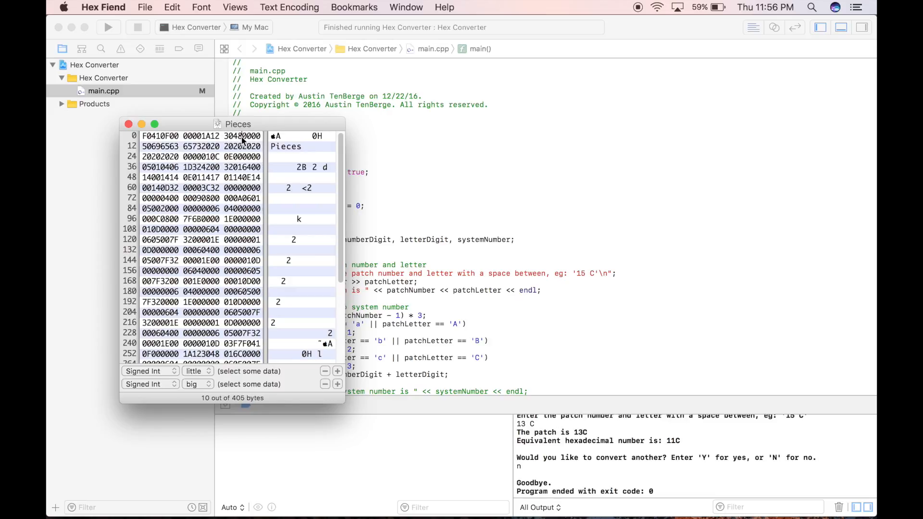
mouse_move(241, 141)
text(11C)
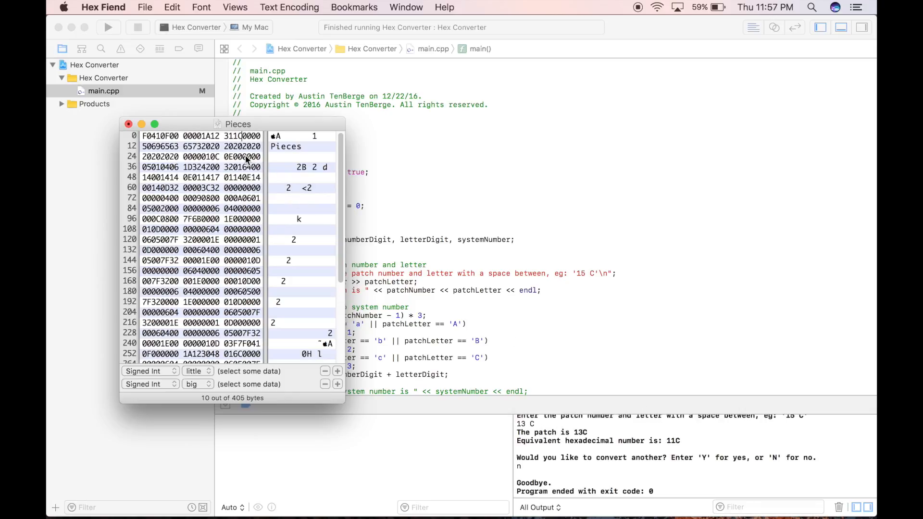
click(144, 7)
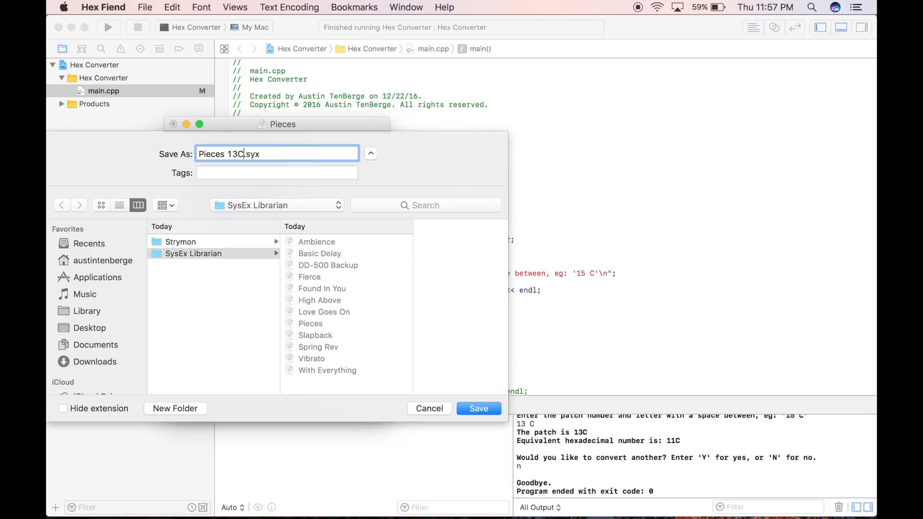
mouse_move(293, 211)
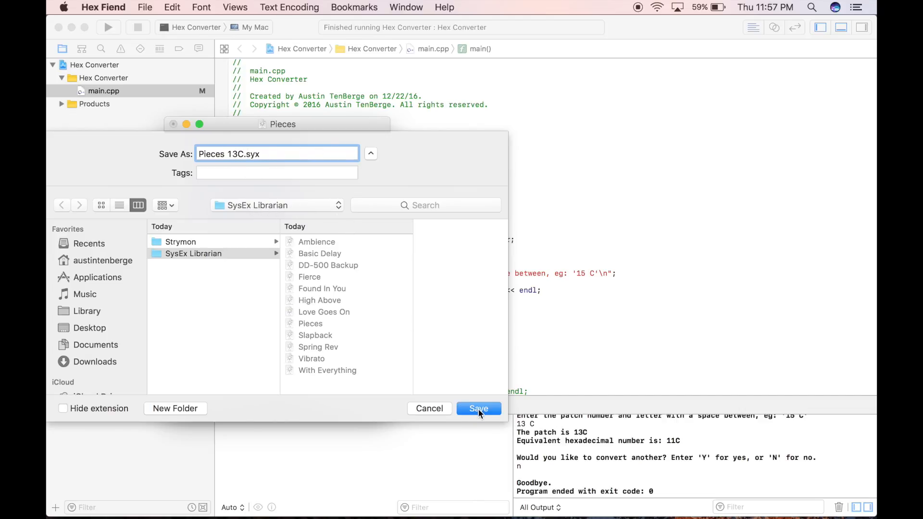
Step: Confirm saving the copy as Pieces 13C.syx in the SysEx Librarian folder
click(479, 408)
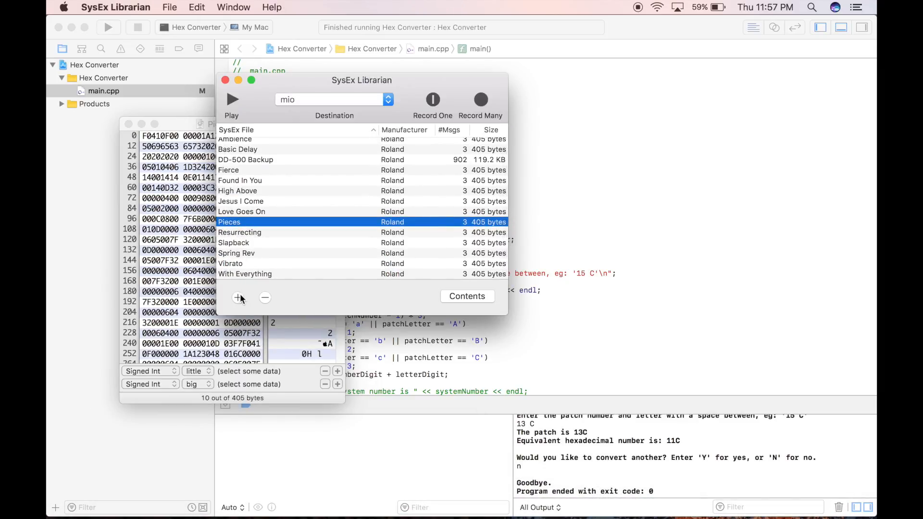
Step: Add Pieces 13C.syx to the SysEx Librarian library and play it to mio
click(238, 298)
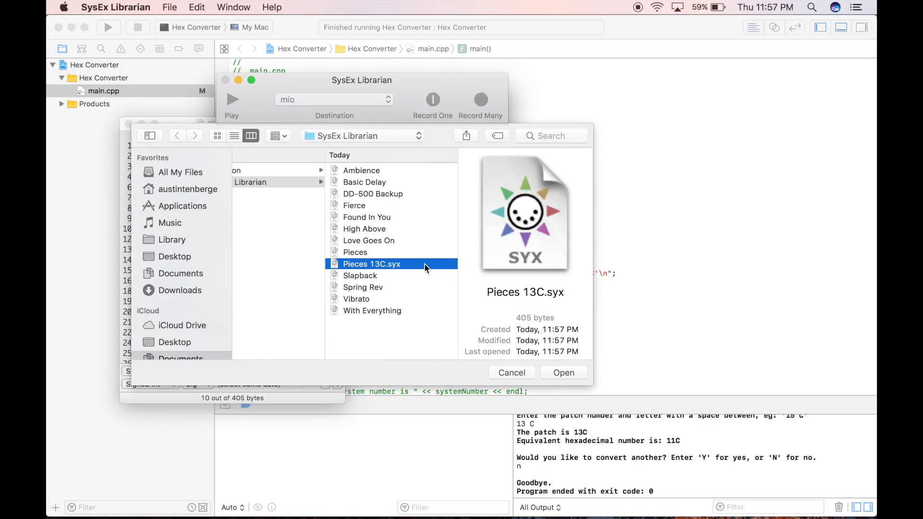
click(562, 372)
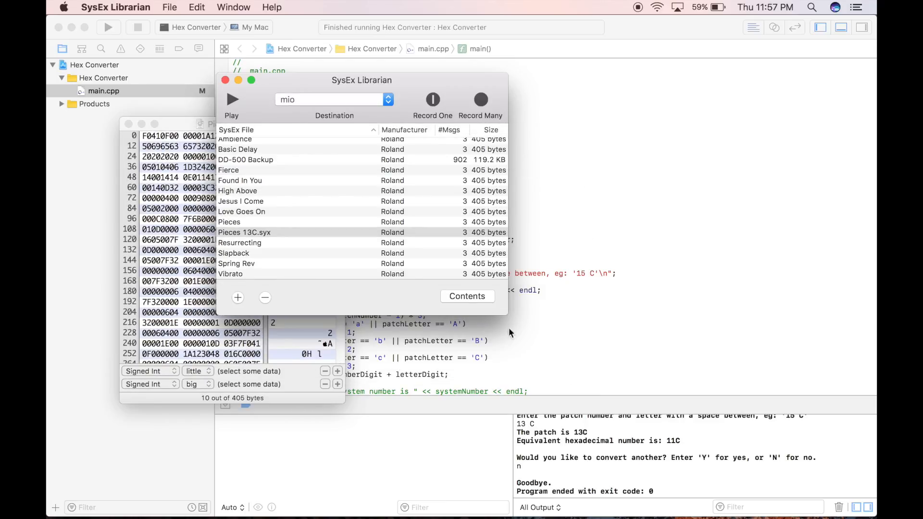
click(231, 99)
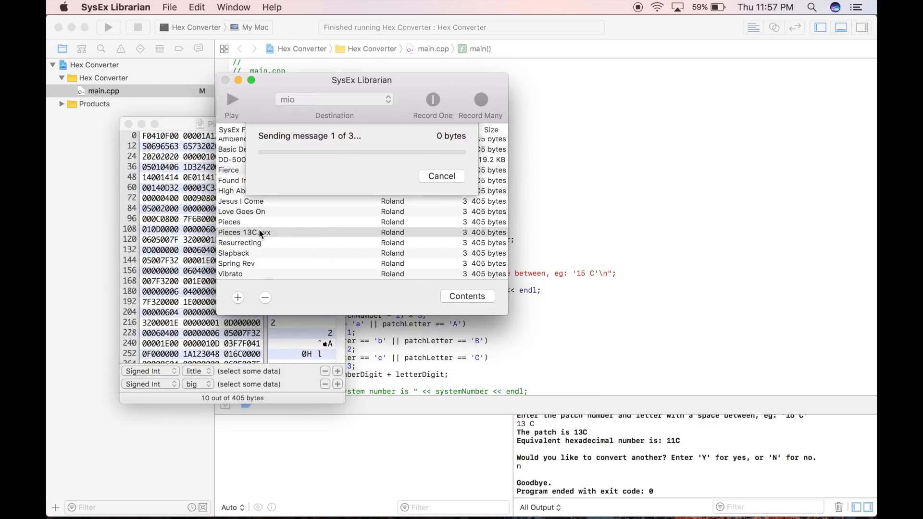
click(441, 176)
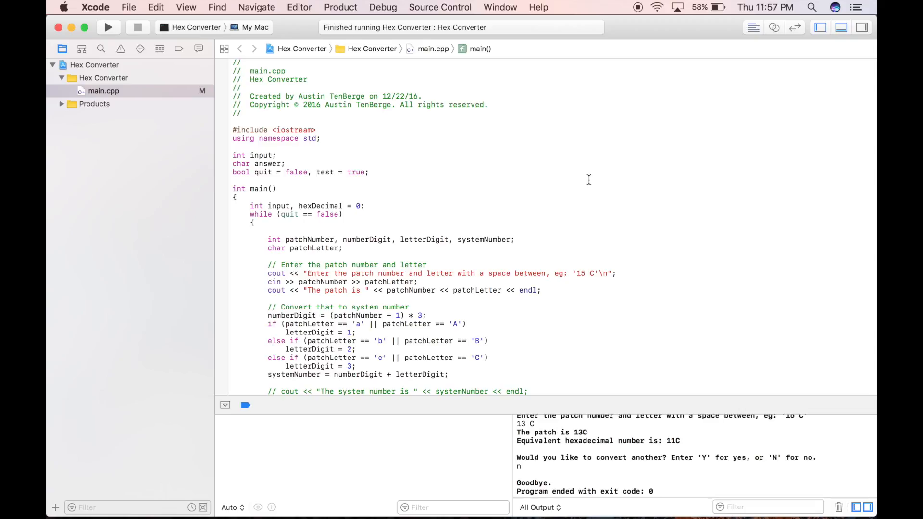
scroll(down, 3)
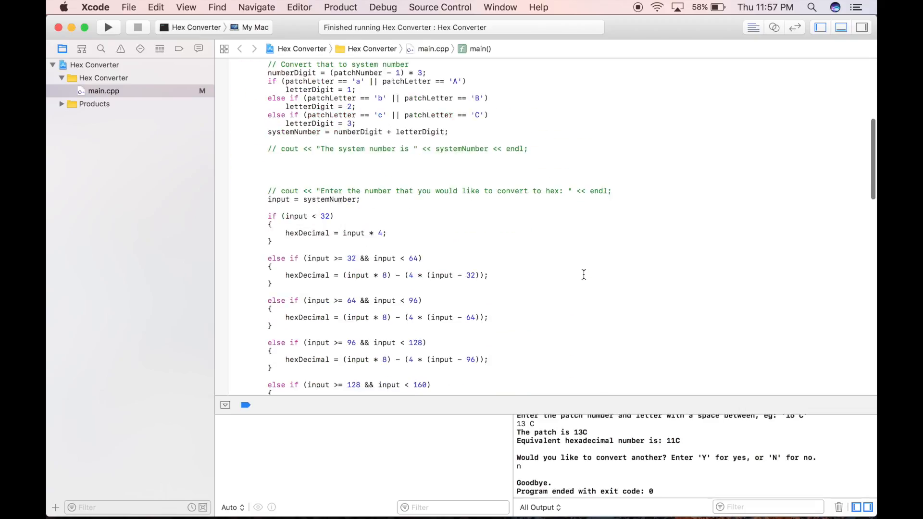
scroll(down, 3)
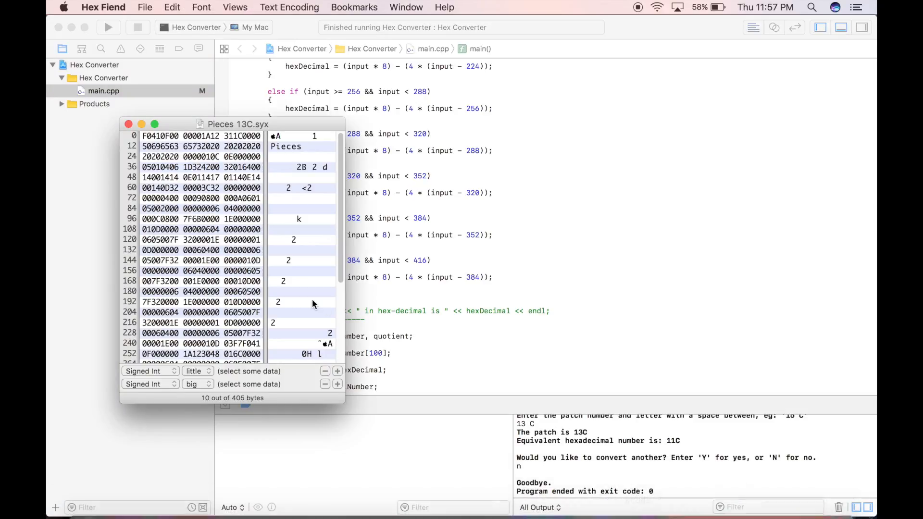
click(638, 498)
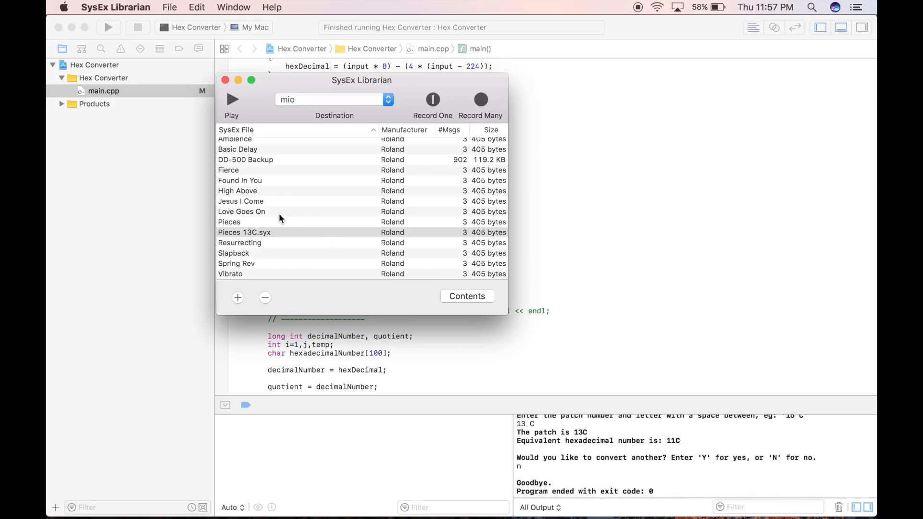
double_click(244, 231)
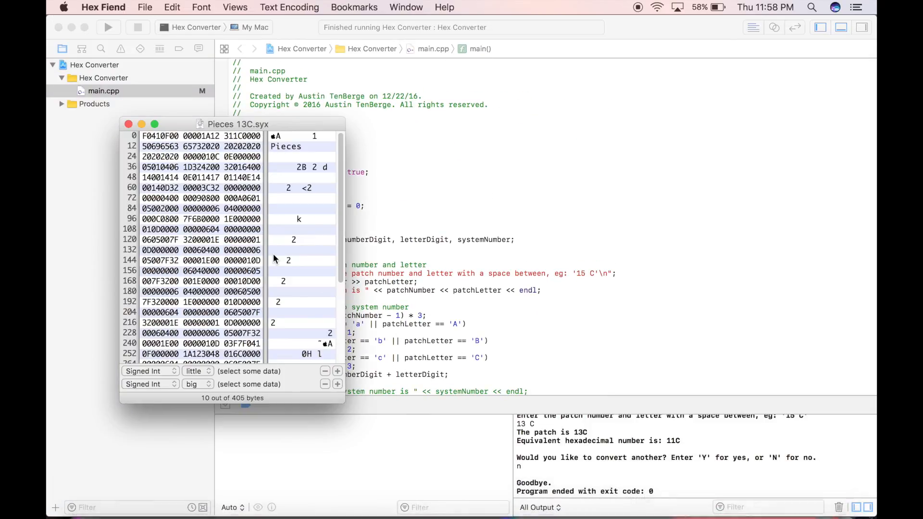
mouse_move(606, 500)
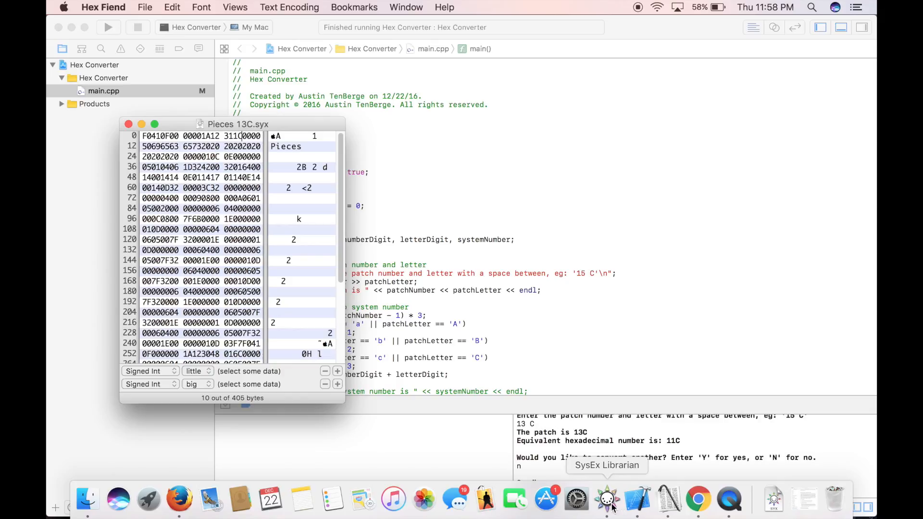